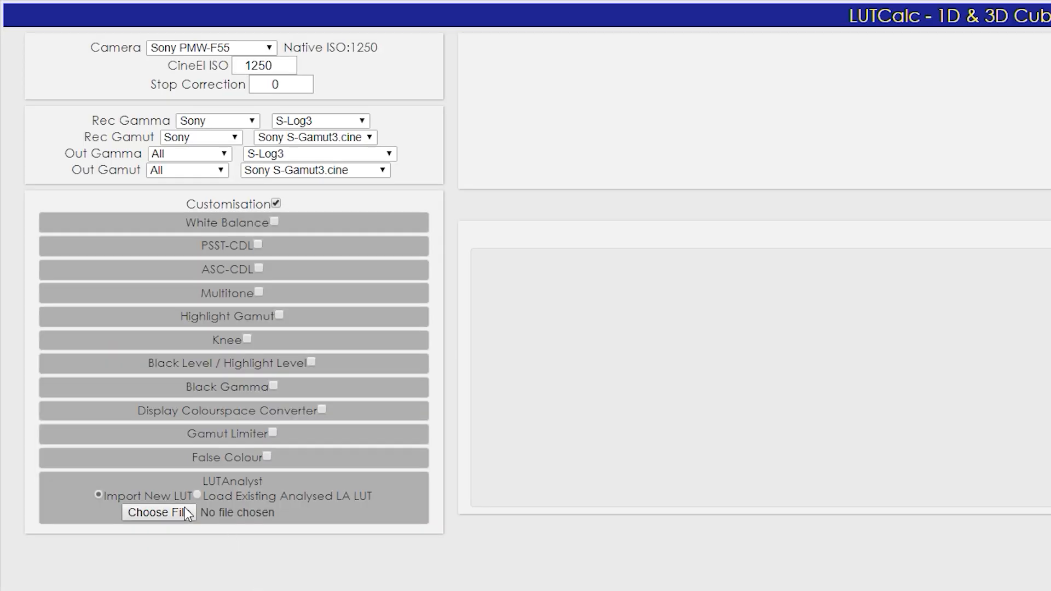
Import bakingBad_VLog-L_to_Rec709.cube into LUTAnalyst via Choose File
{"action": "left_click", "coordinate": [157, 513]}
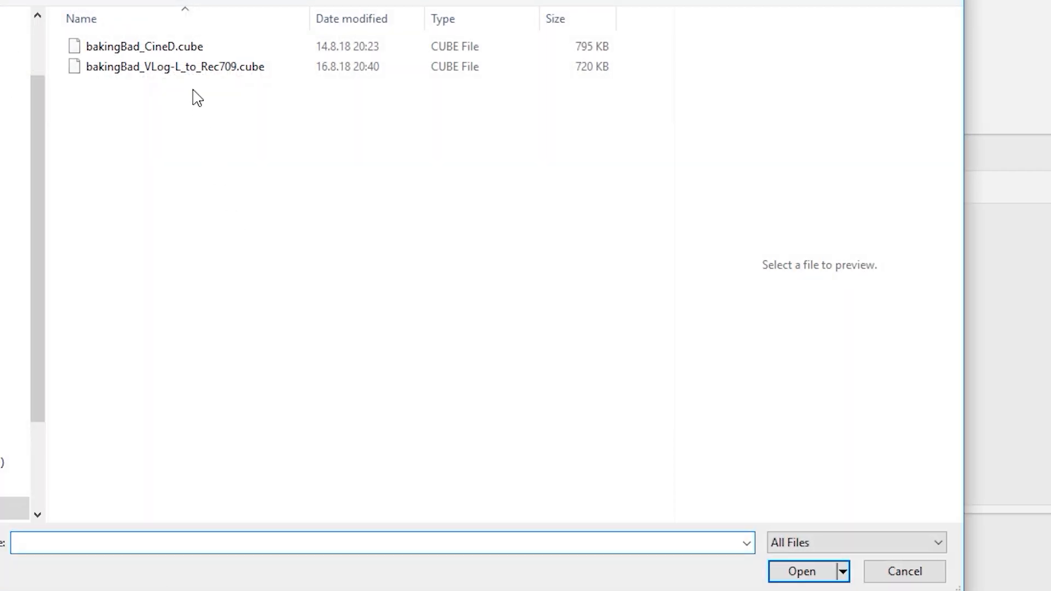
{"action": "left_click", "coordinate": [174, 66]}
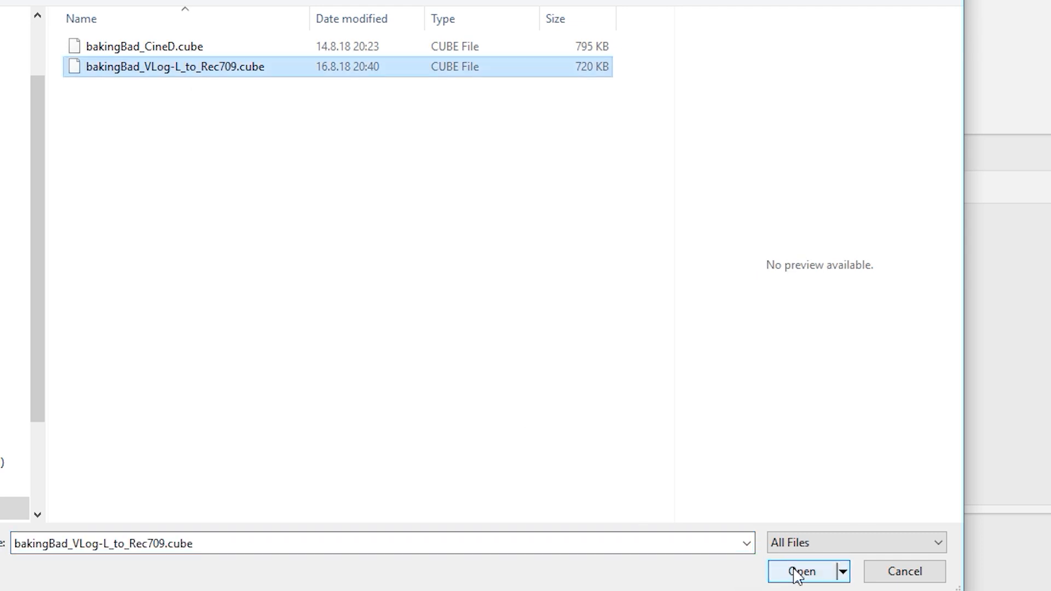
{"action": "left_click", "coordinate": [803, 571]}
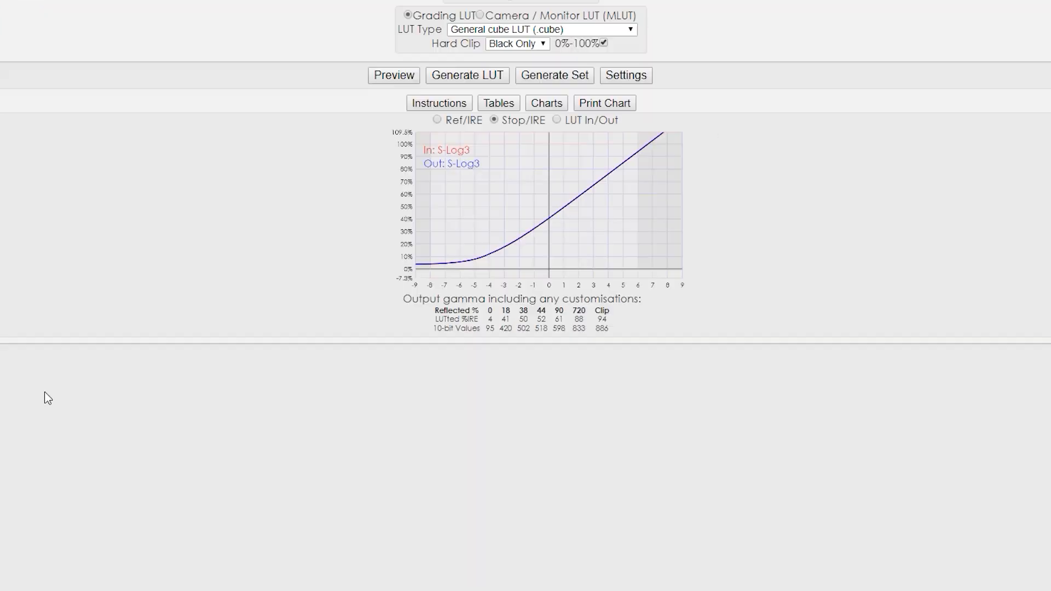
Show the preview and make the output a Camera/Monitor MLUT in Varicam 3D .vlt format
{"action": "left_click", "coordinate": [393, 75]}
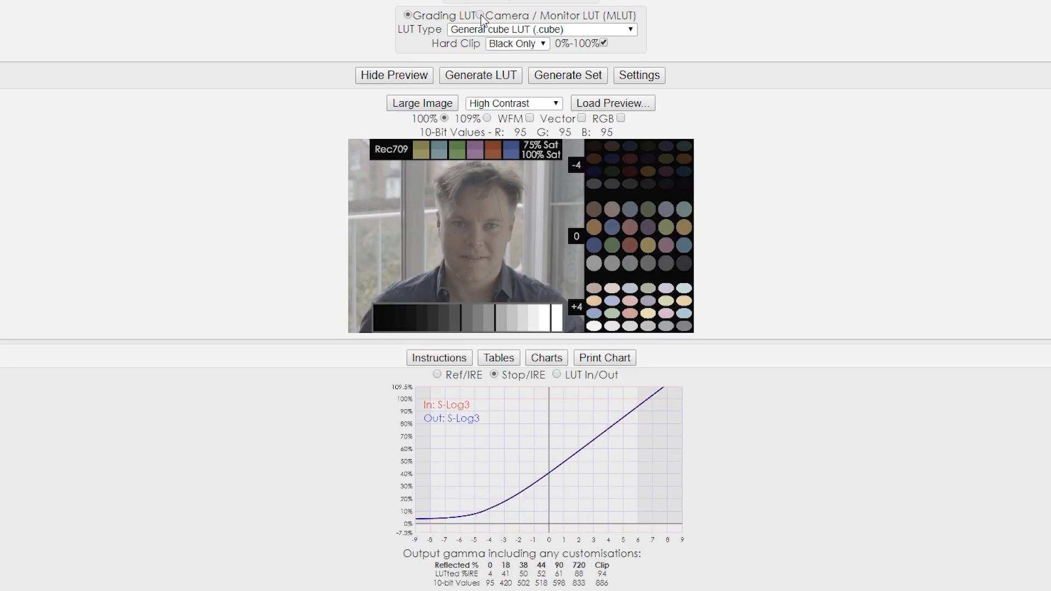
{"action": "left_click", "coordinate": [478, 15]}
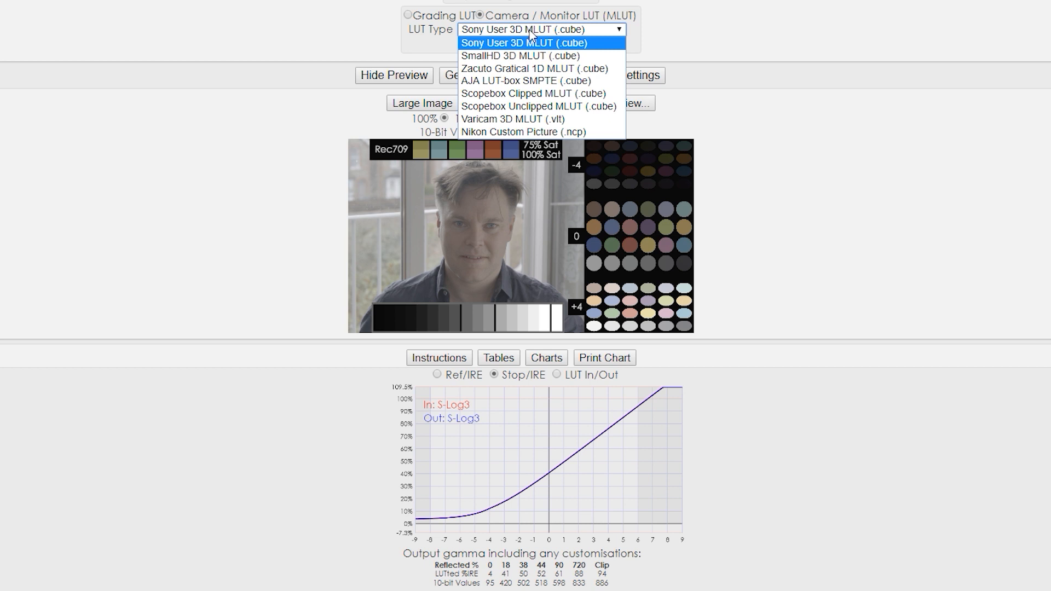
{"action": "mouse_move", "coordinate": [539, 119]}
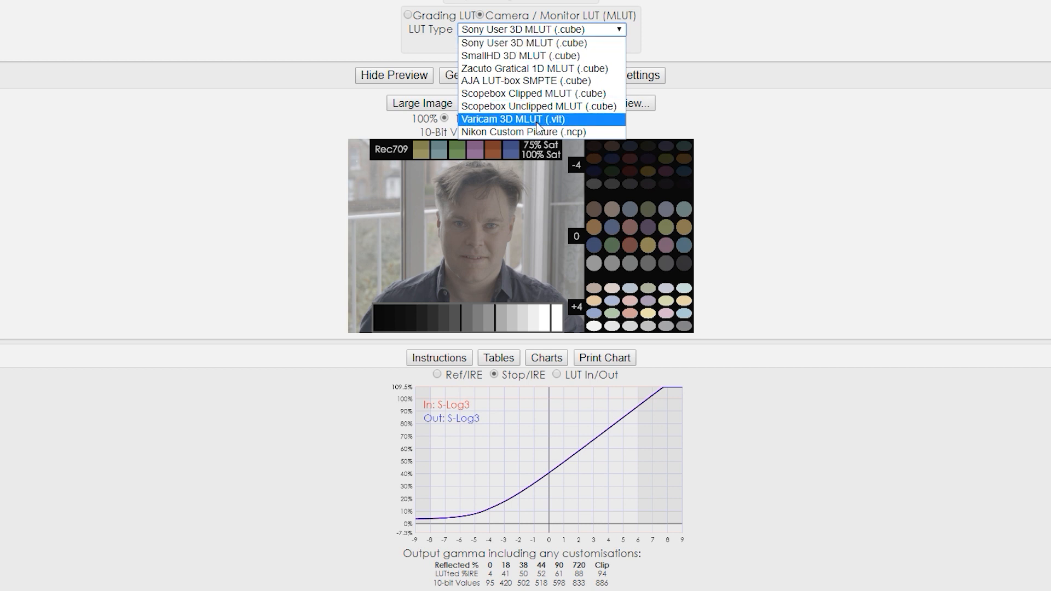
{"action": "left_click", "coordinate": [512, 119]}
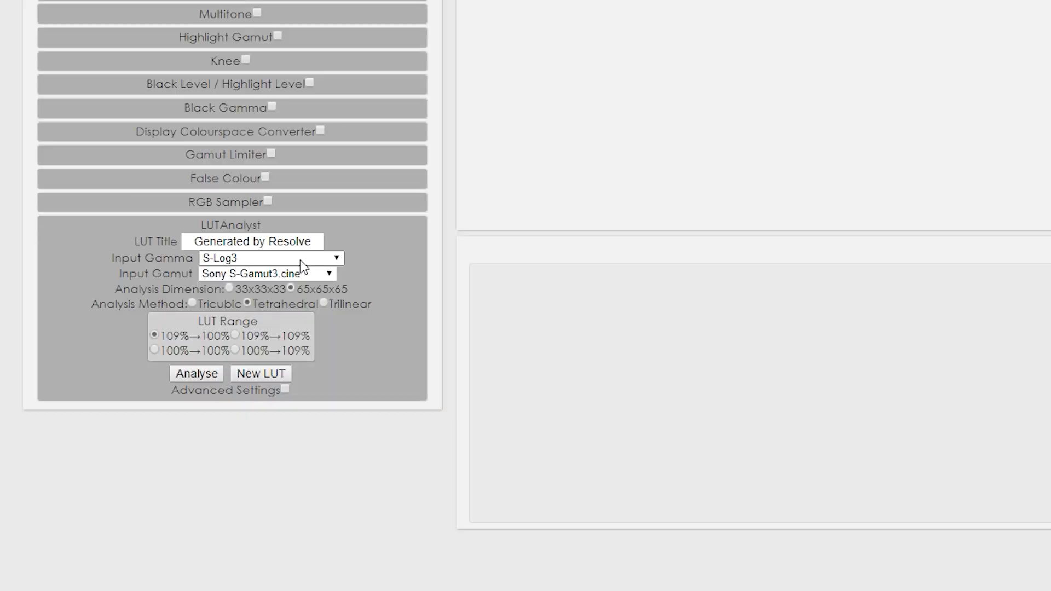
Set the LUTAnalyst input to Panasonic V-Log gamma with Panasonic V-Gamut
{"action": "left_click", "coordinate": [270, 258]}
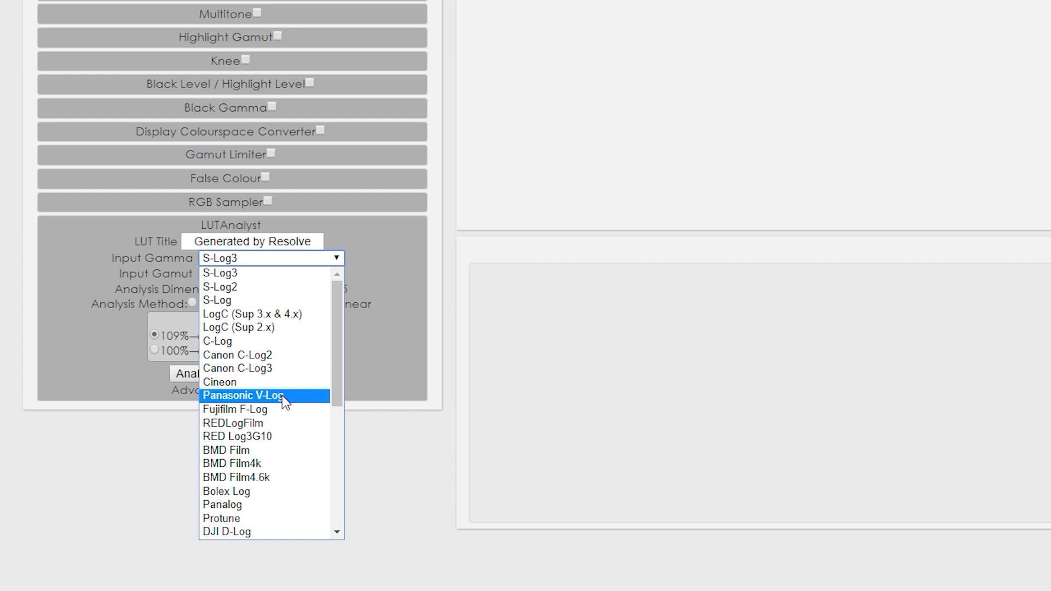
{"action": "left_click", "coordinate": [243, 395]}
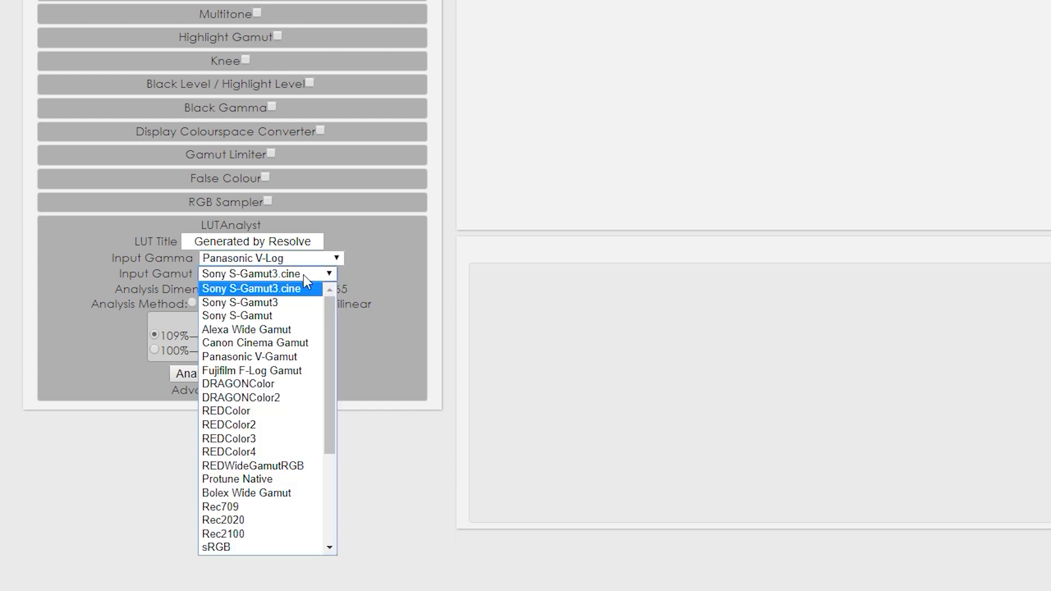
{"action": "left_click", "coordinate": [250, 356]}
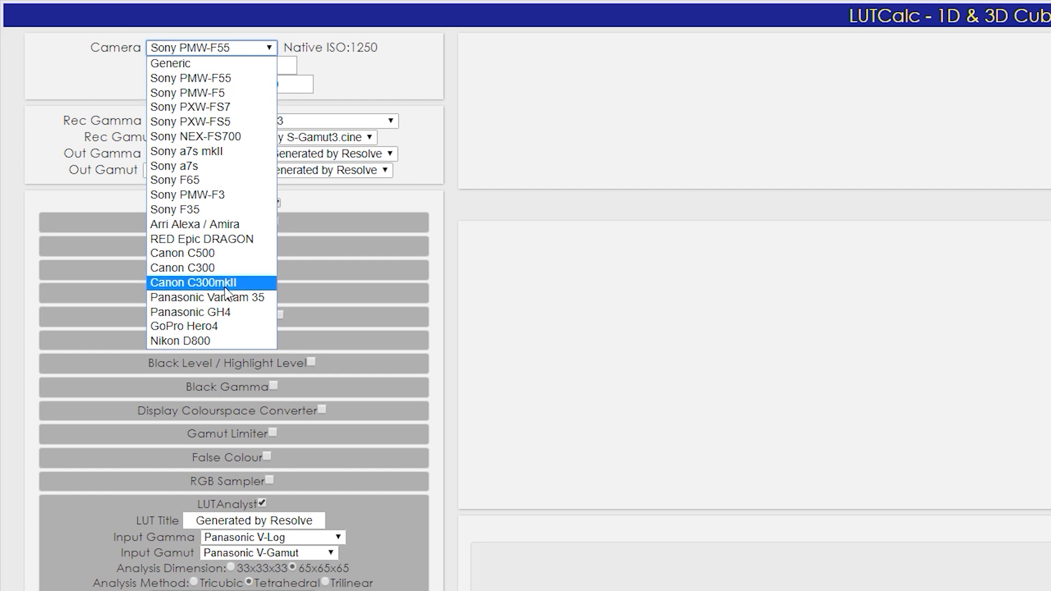
Set the camera to Panasonic GH4 and look through the output gamma options for the Resolve LUT
{"action": "left_click", "coordinate": [189, 312]}
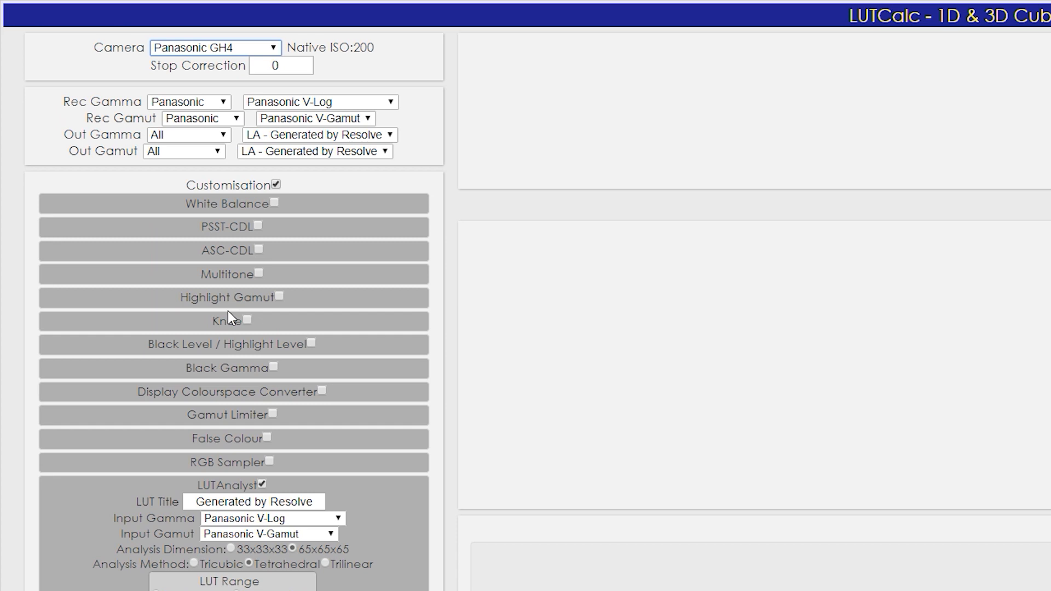
{"action": "mouse_move", "coordinate": [231, 293]}
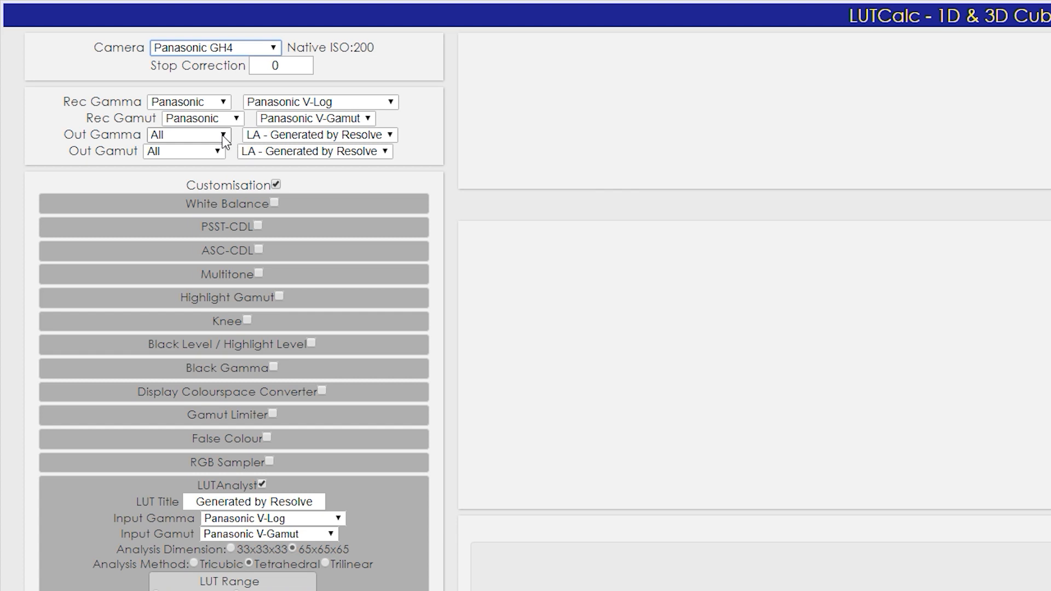
{"action": "left_click", "coordinate": [317, 134]}
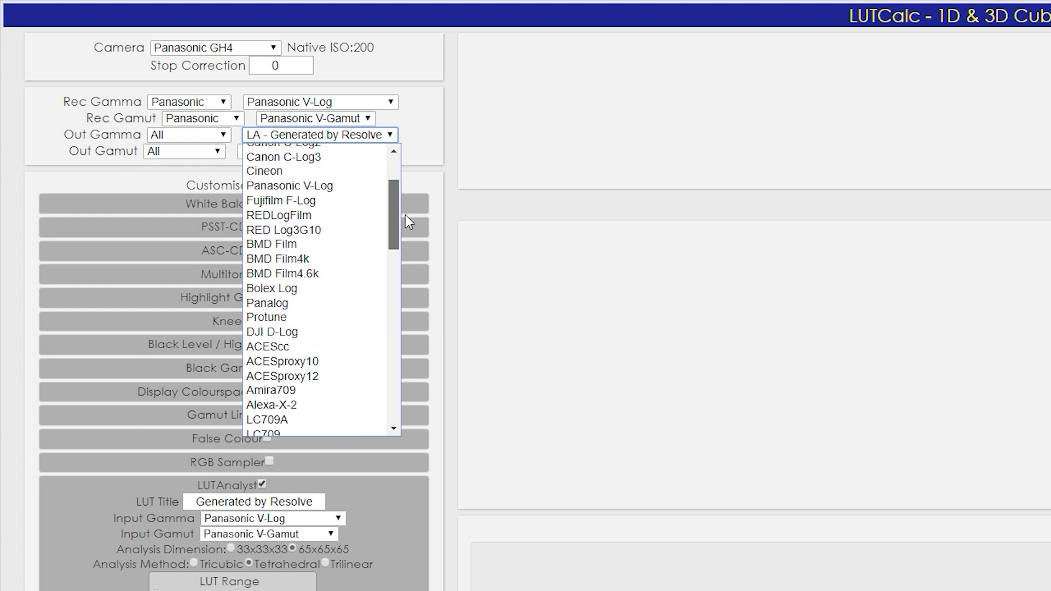
{"action": "scroll", "scroll_direction": "down", "scroll_amount": 3}
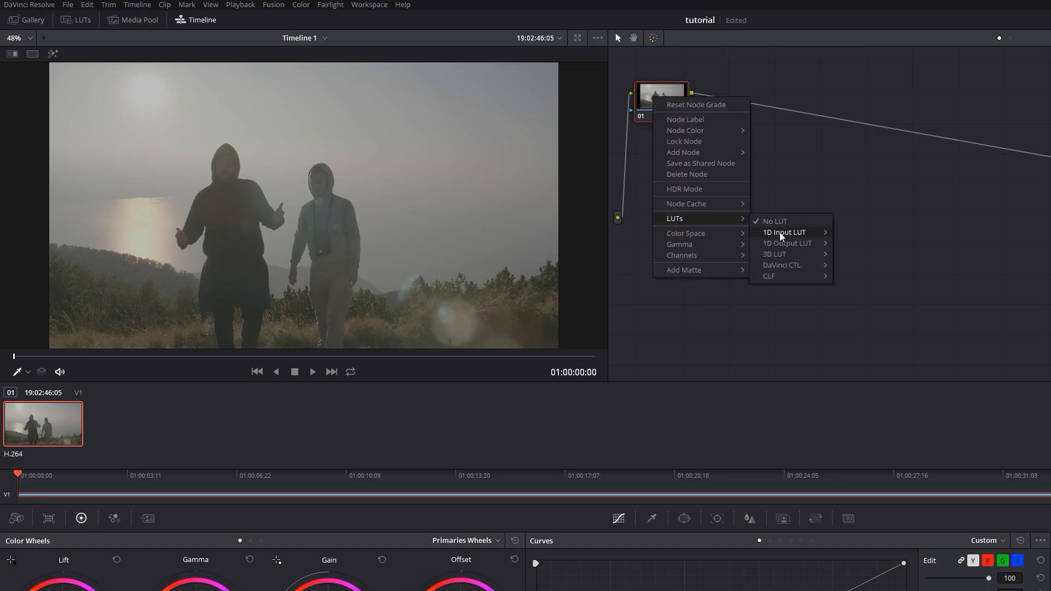
Bring up the Video Scopes from the Workspace menu beside the viewer
{"action": "left_click", "coordinate": [369, 5]}
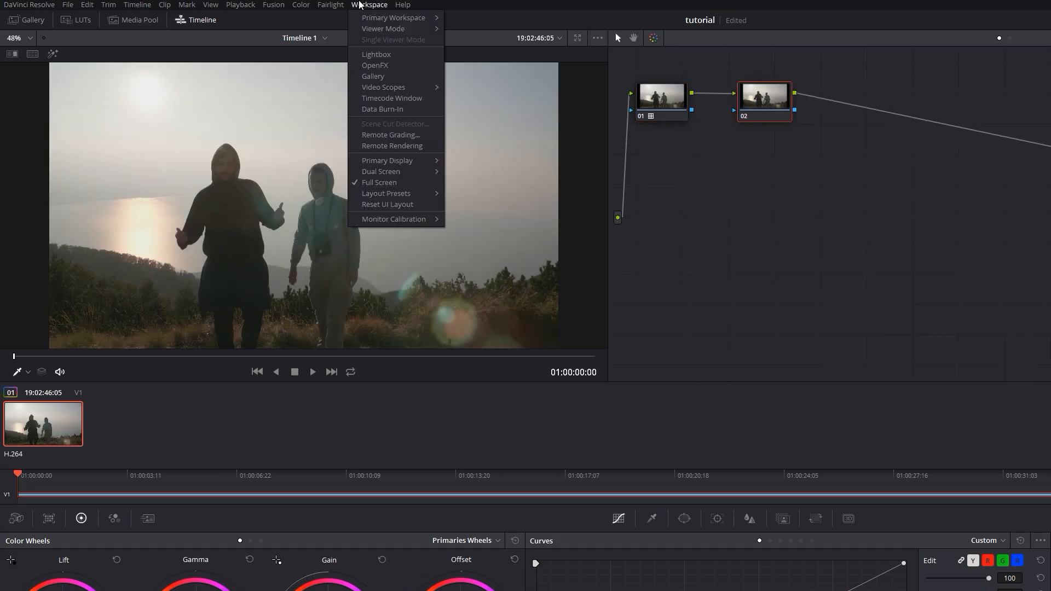
{"action": "left_click", "coordinate": [383, 88]}
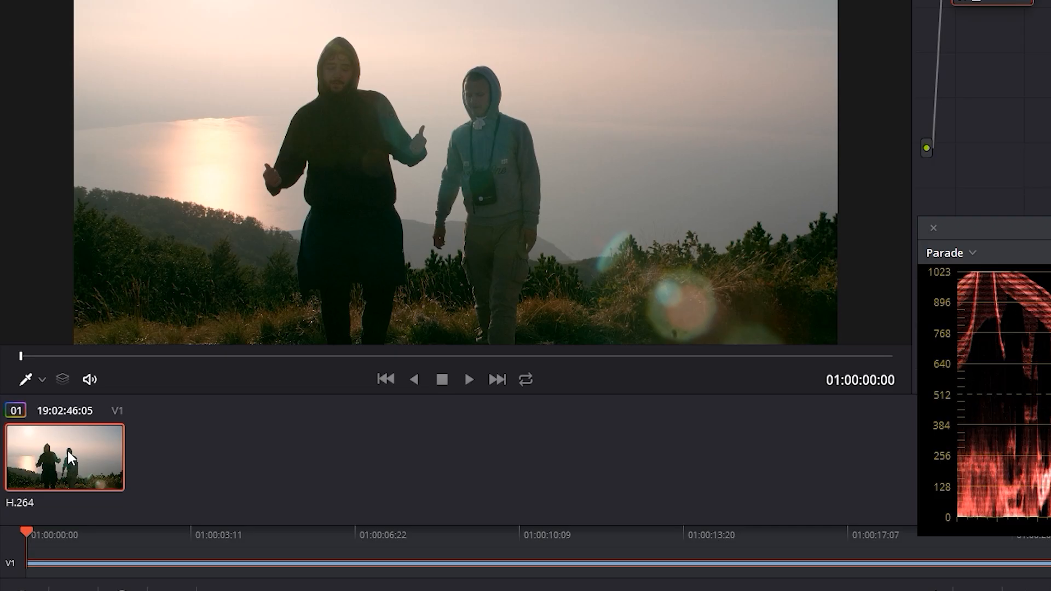
Export the clip's grade as a Panasonic VLUT via Generate 3D LUT
{"action": "right_click", "coordinate": [65, 458]}
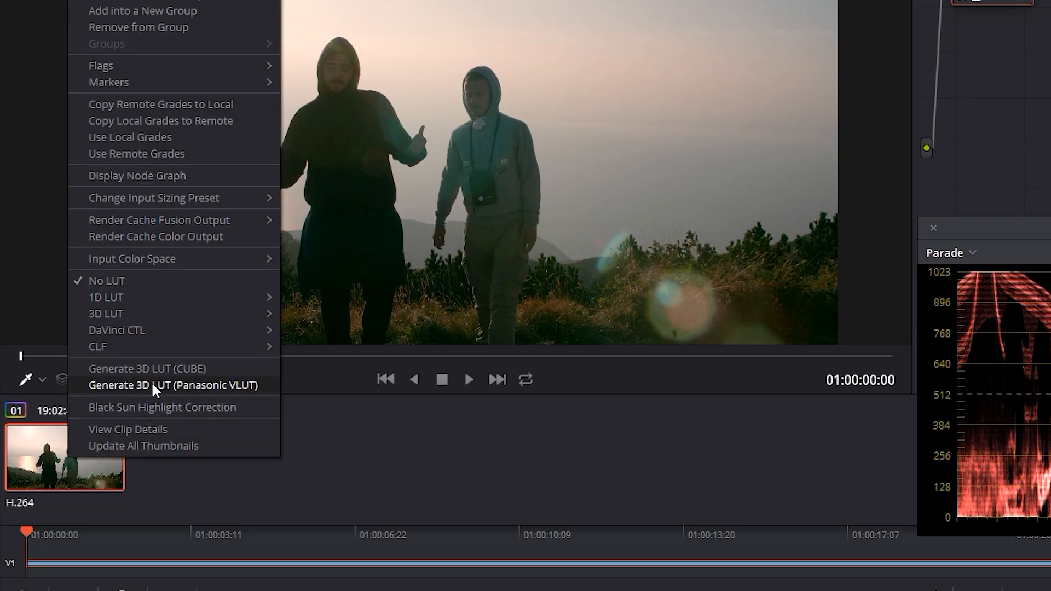
{"action": "left_click", "coordinate": [174, 384]}
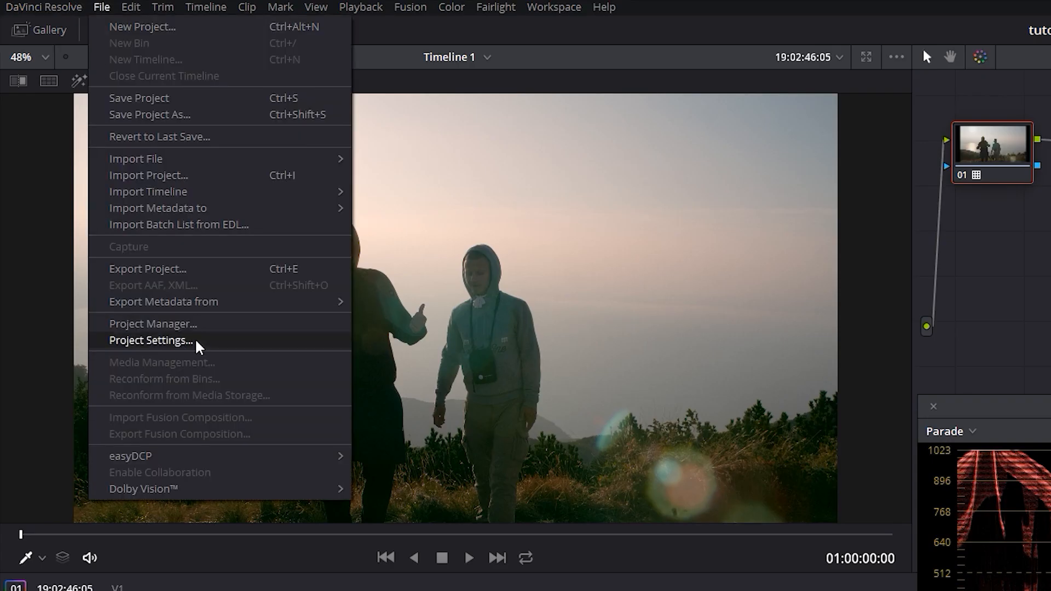
Show Project Settings Color Management with the Rec.709 Gamma 2.4 timeline
{"action": "left_click", "coordinate": [150, 340]}
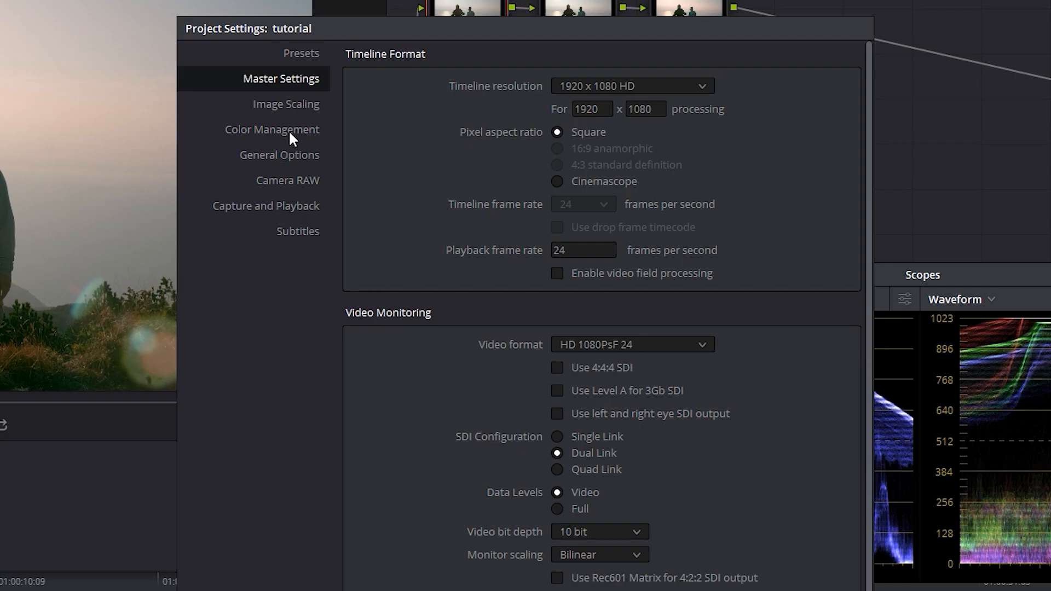
{"action": "left_click", "coordinate": [272, 129]}
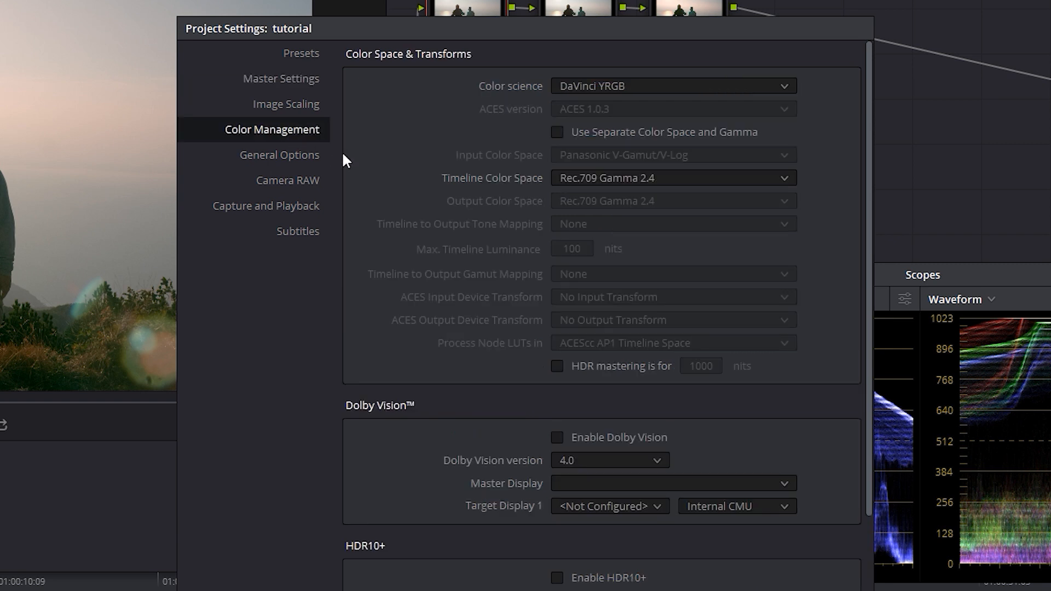
{"action": "mouse_move", "coordinate": [480, 201]}
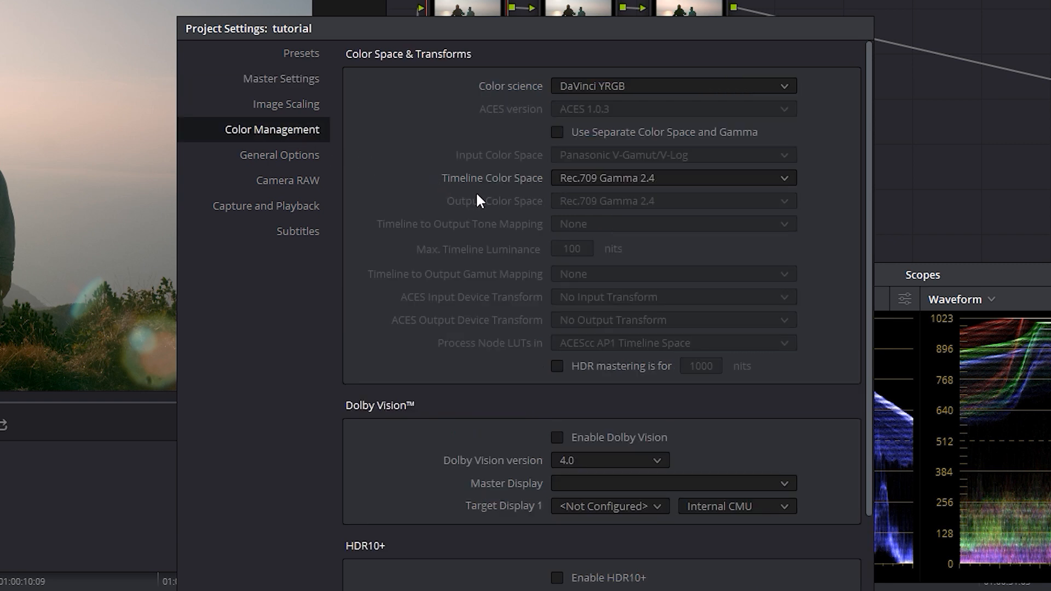